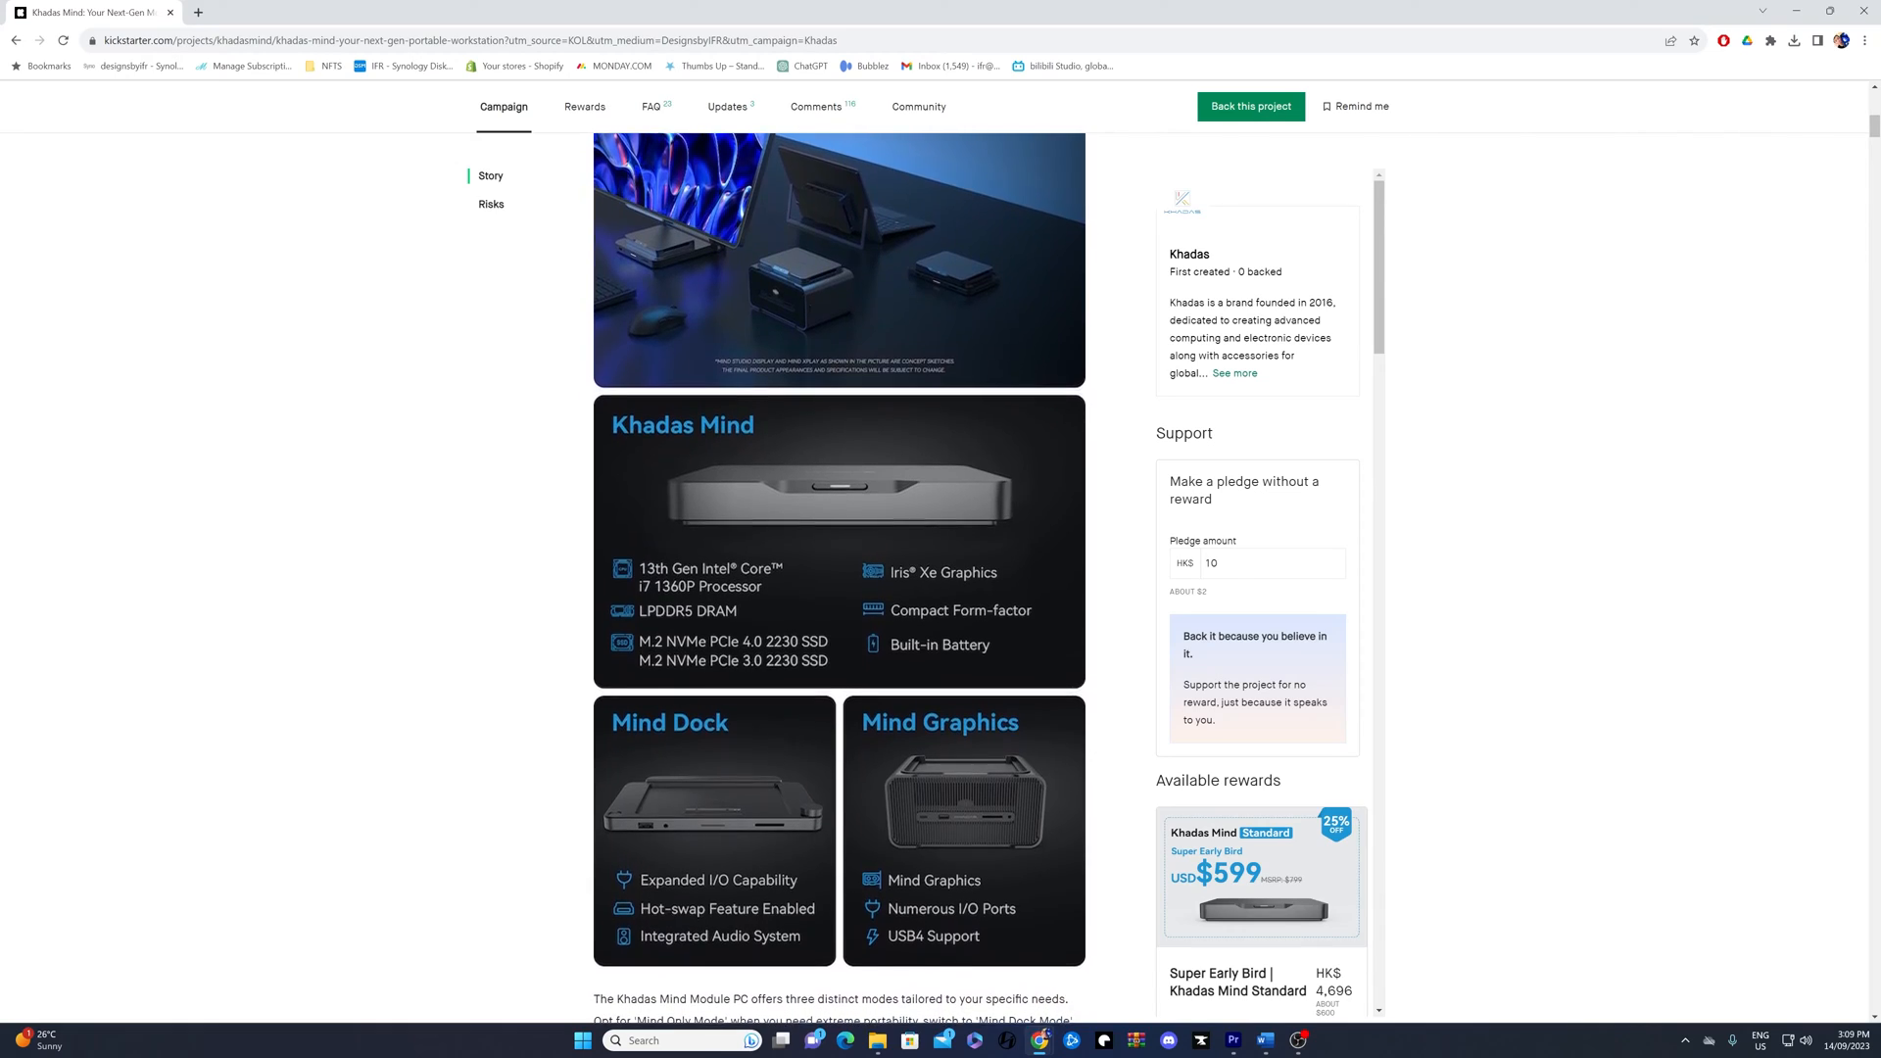
Select 'YouTube 2160p 4K Ultra HD' under All Presets in the Preset Manager.
{"action": "scroll", "scroll_direction": "down", "scroll_amount": 3}
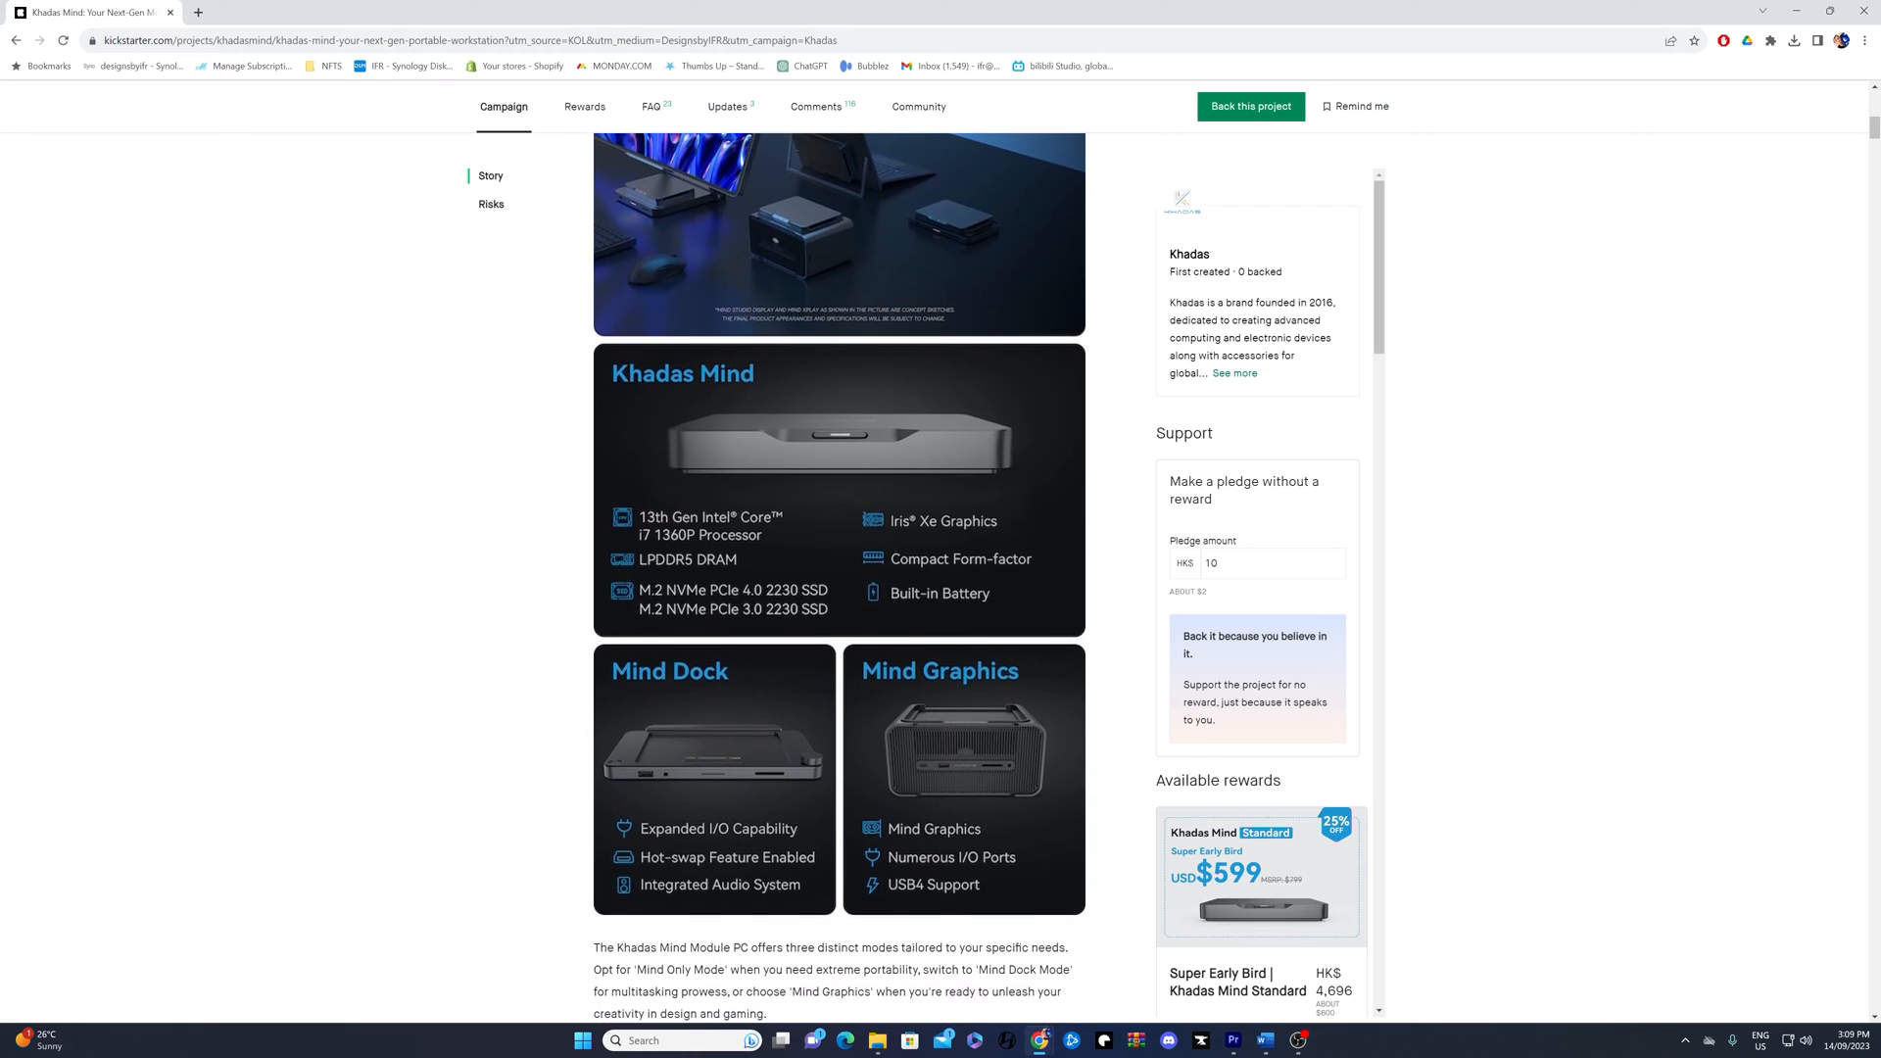
{"action": "scroll", "scroll_direction": "down", "scroll_amount": 3}
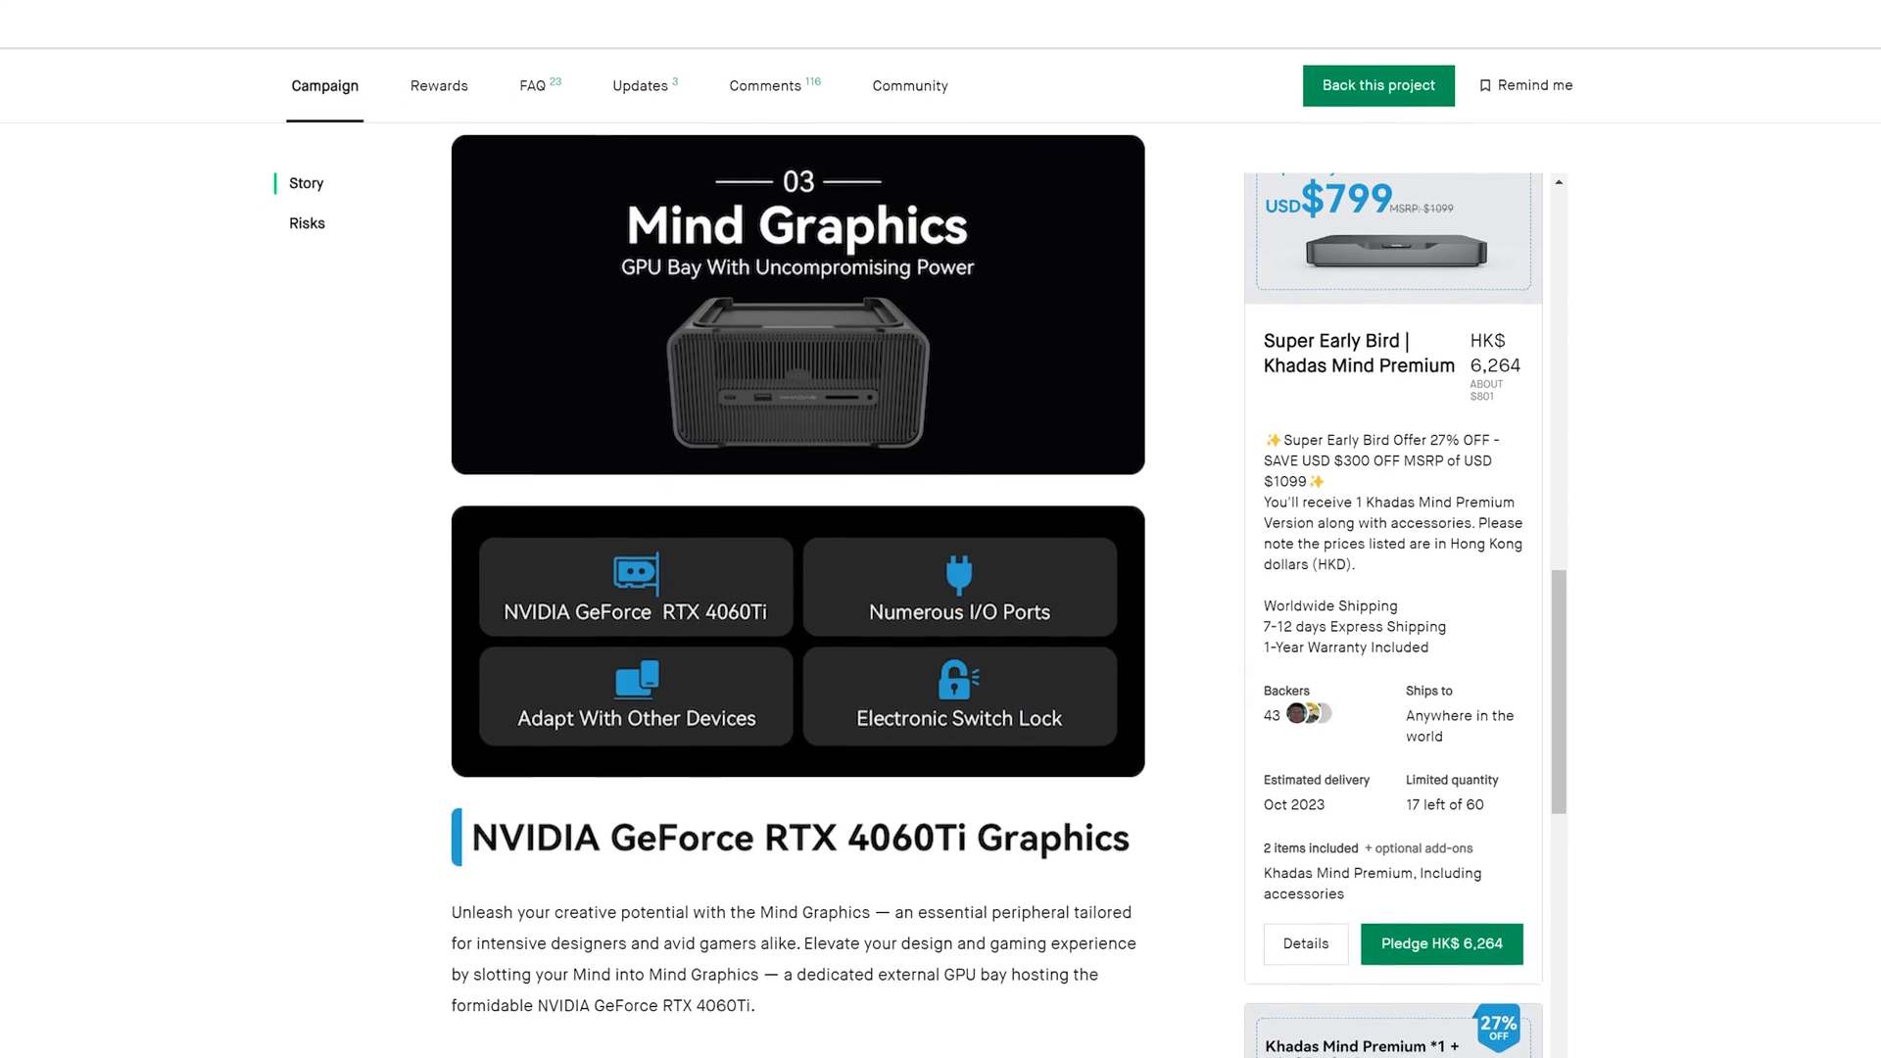
{"action": "scroll", "scroll_direction": "down", "scroll_amount": 3}
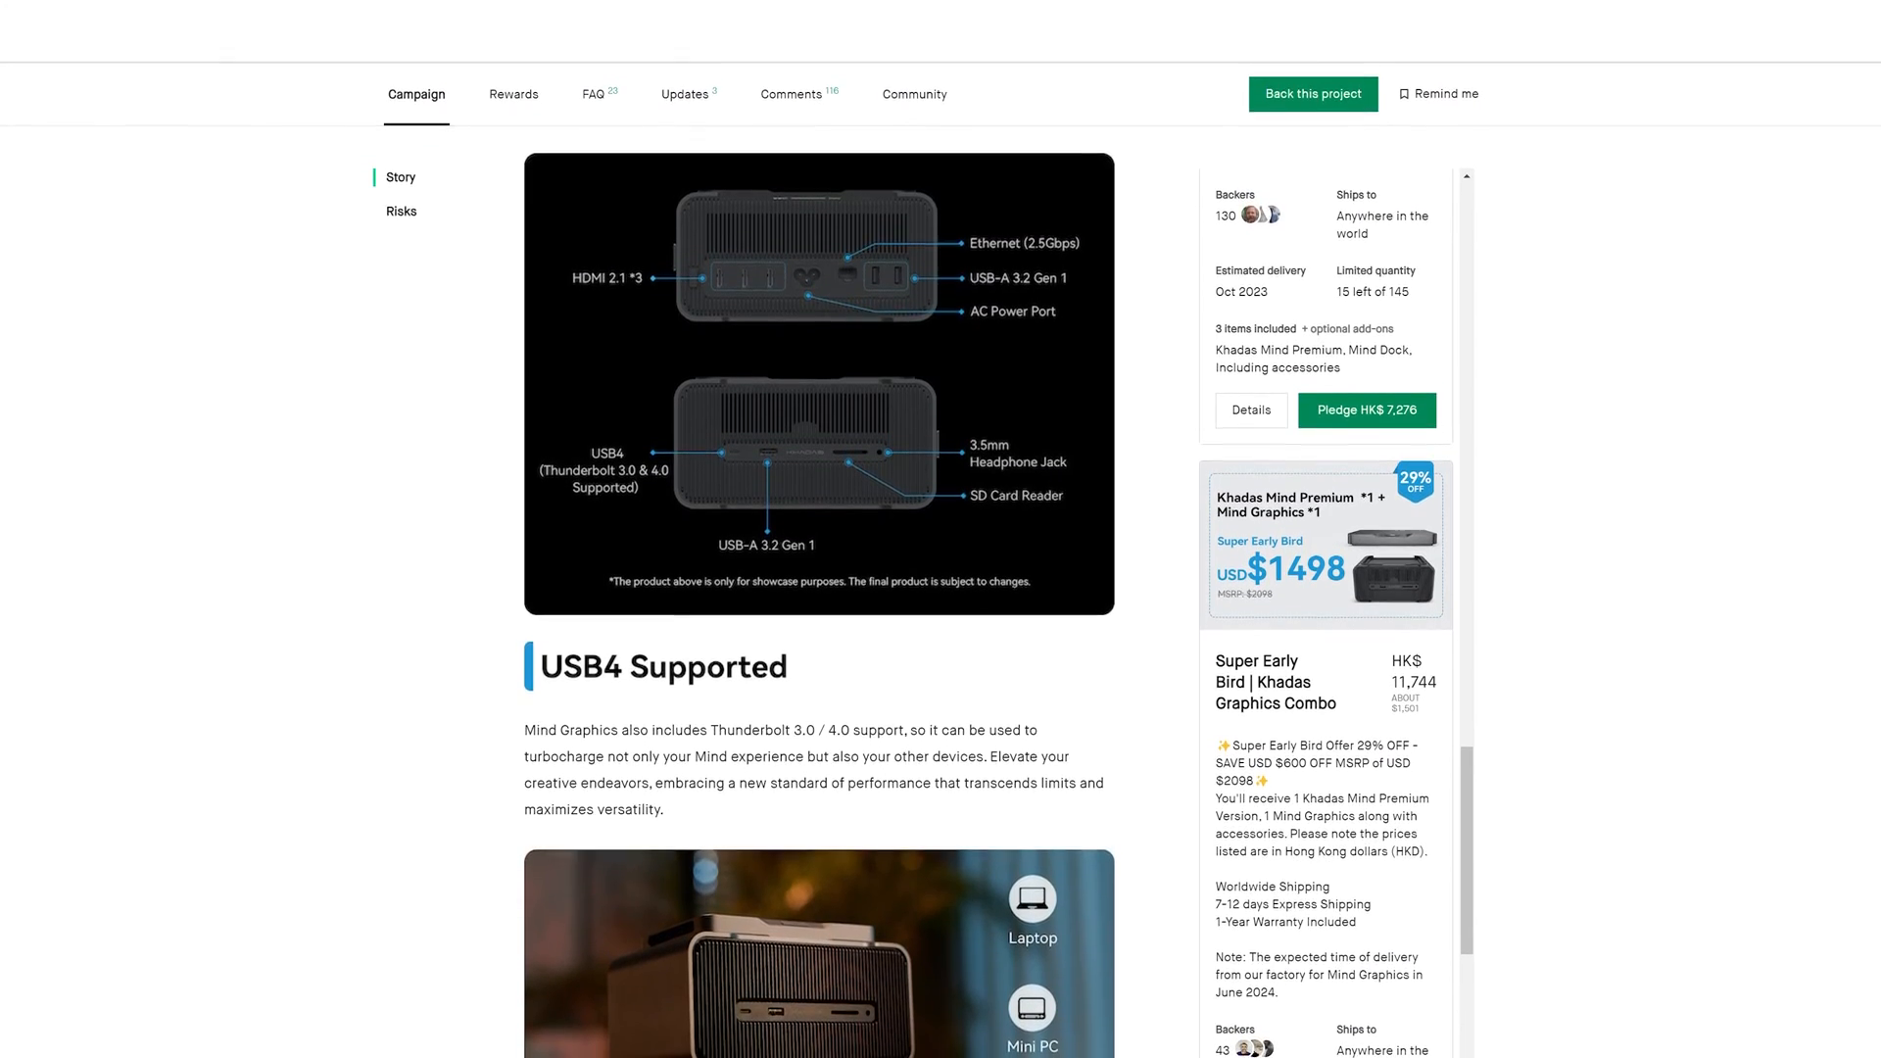
{"action": "scroll", "scroll_direction": "down", "scroll_amount": 3}
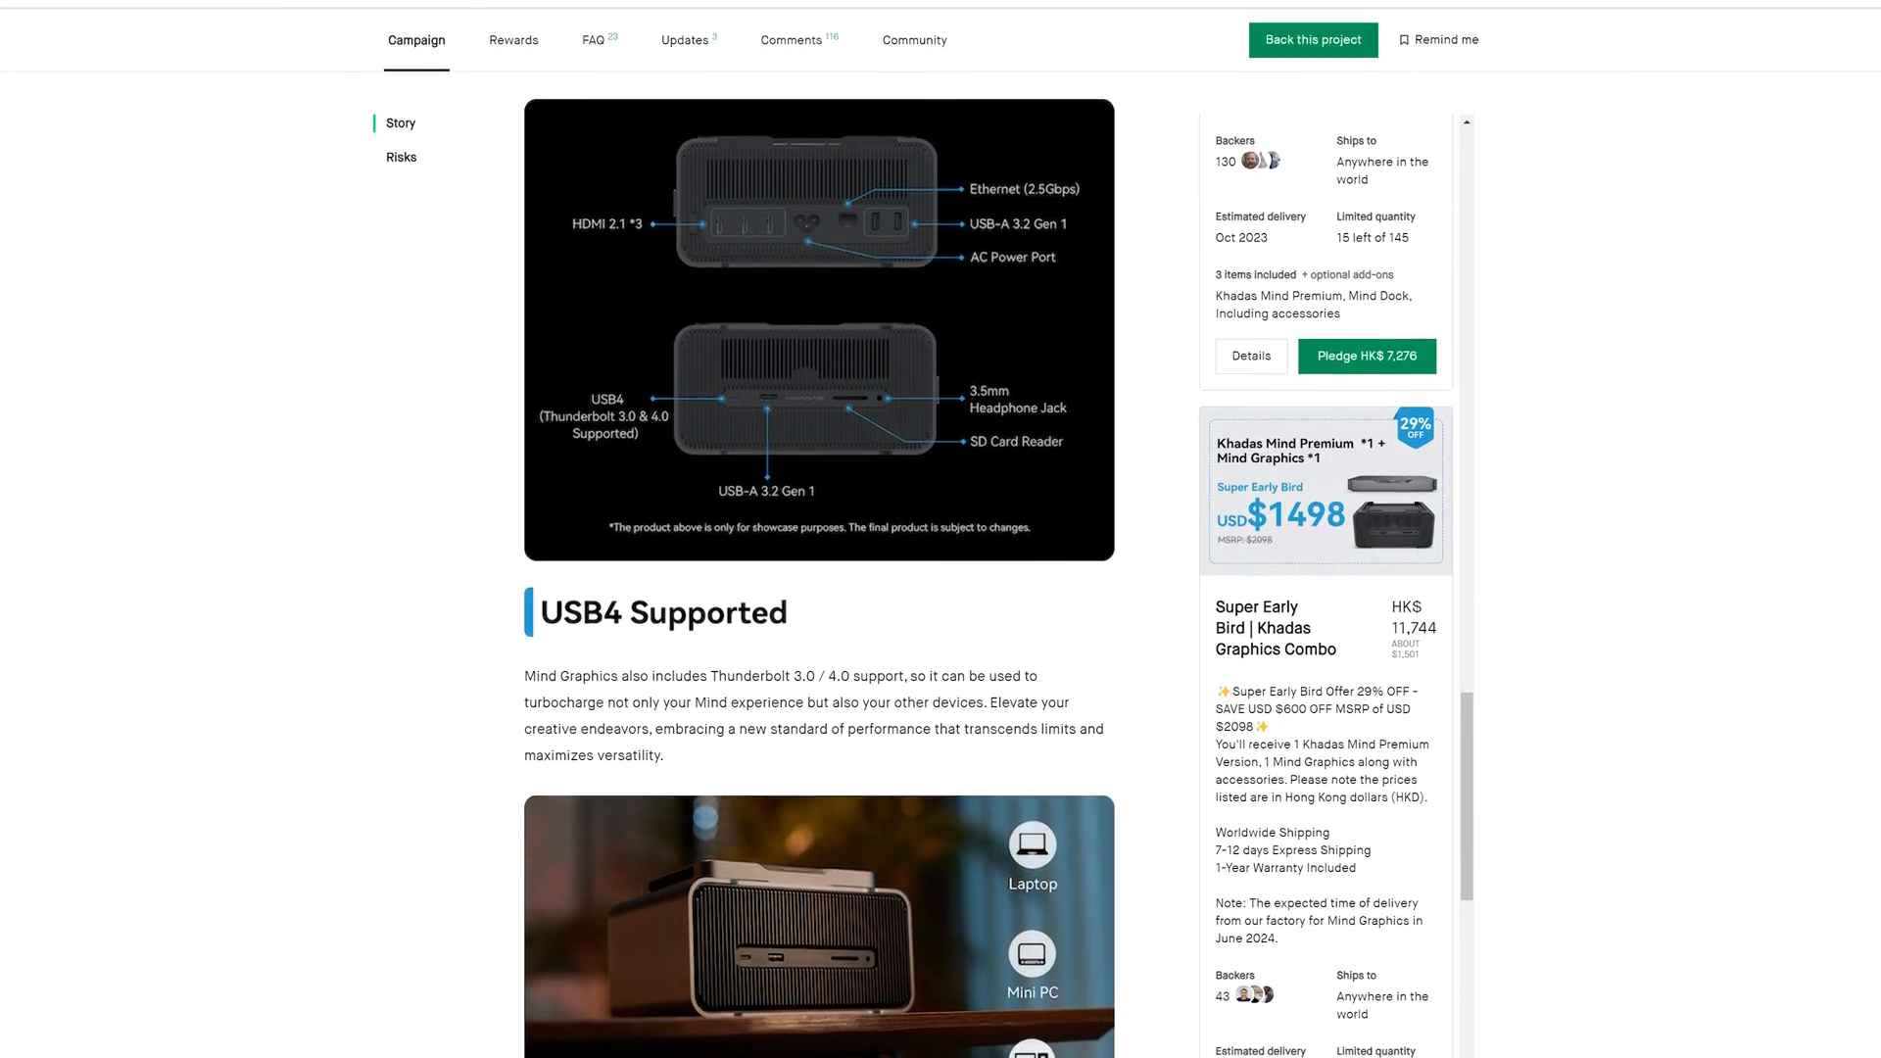
{"action": "scroll", "scroll_direction": "down", "scroll_amount": 3}
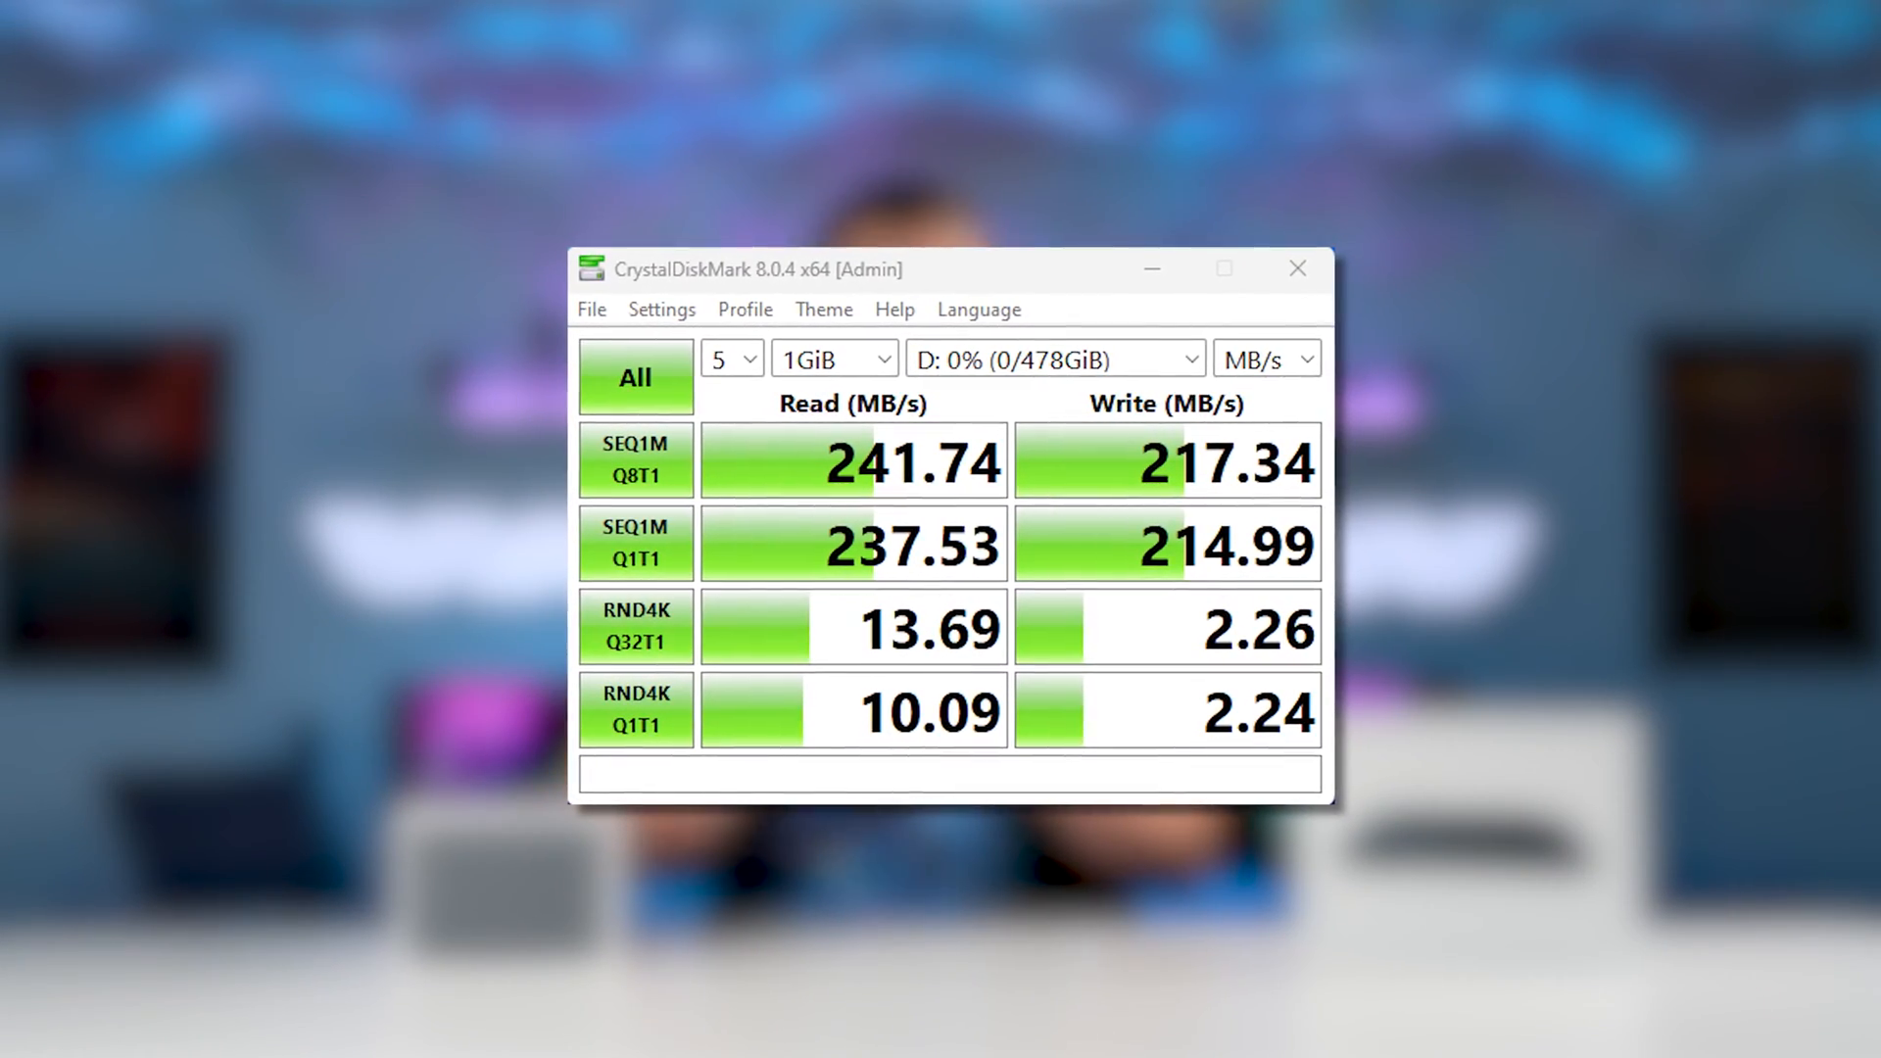
{"action": "left_click_drag", "start_coordinate": [947, 268], "coordinate": [909, 267]}
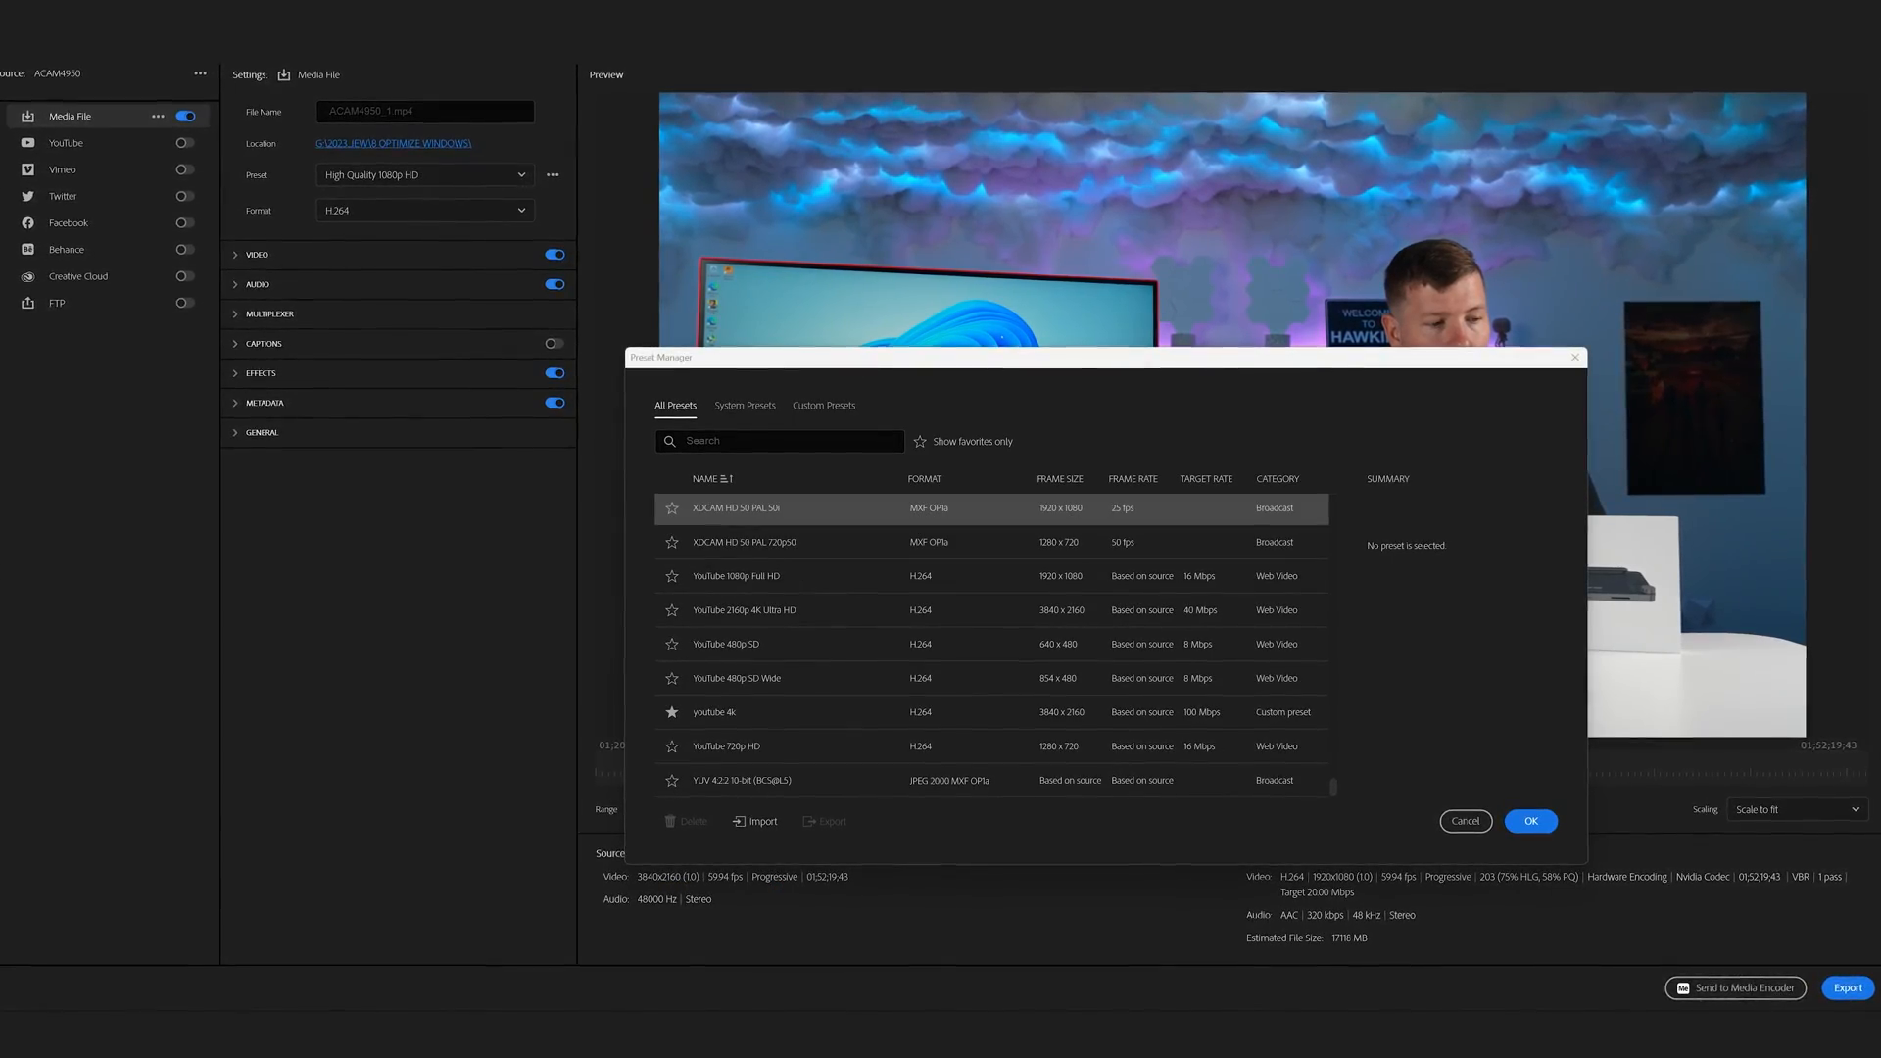
{"action": "left_click", "coordinate": [743, 612]}
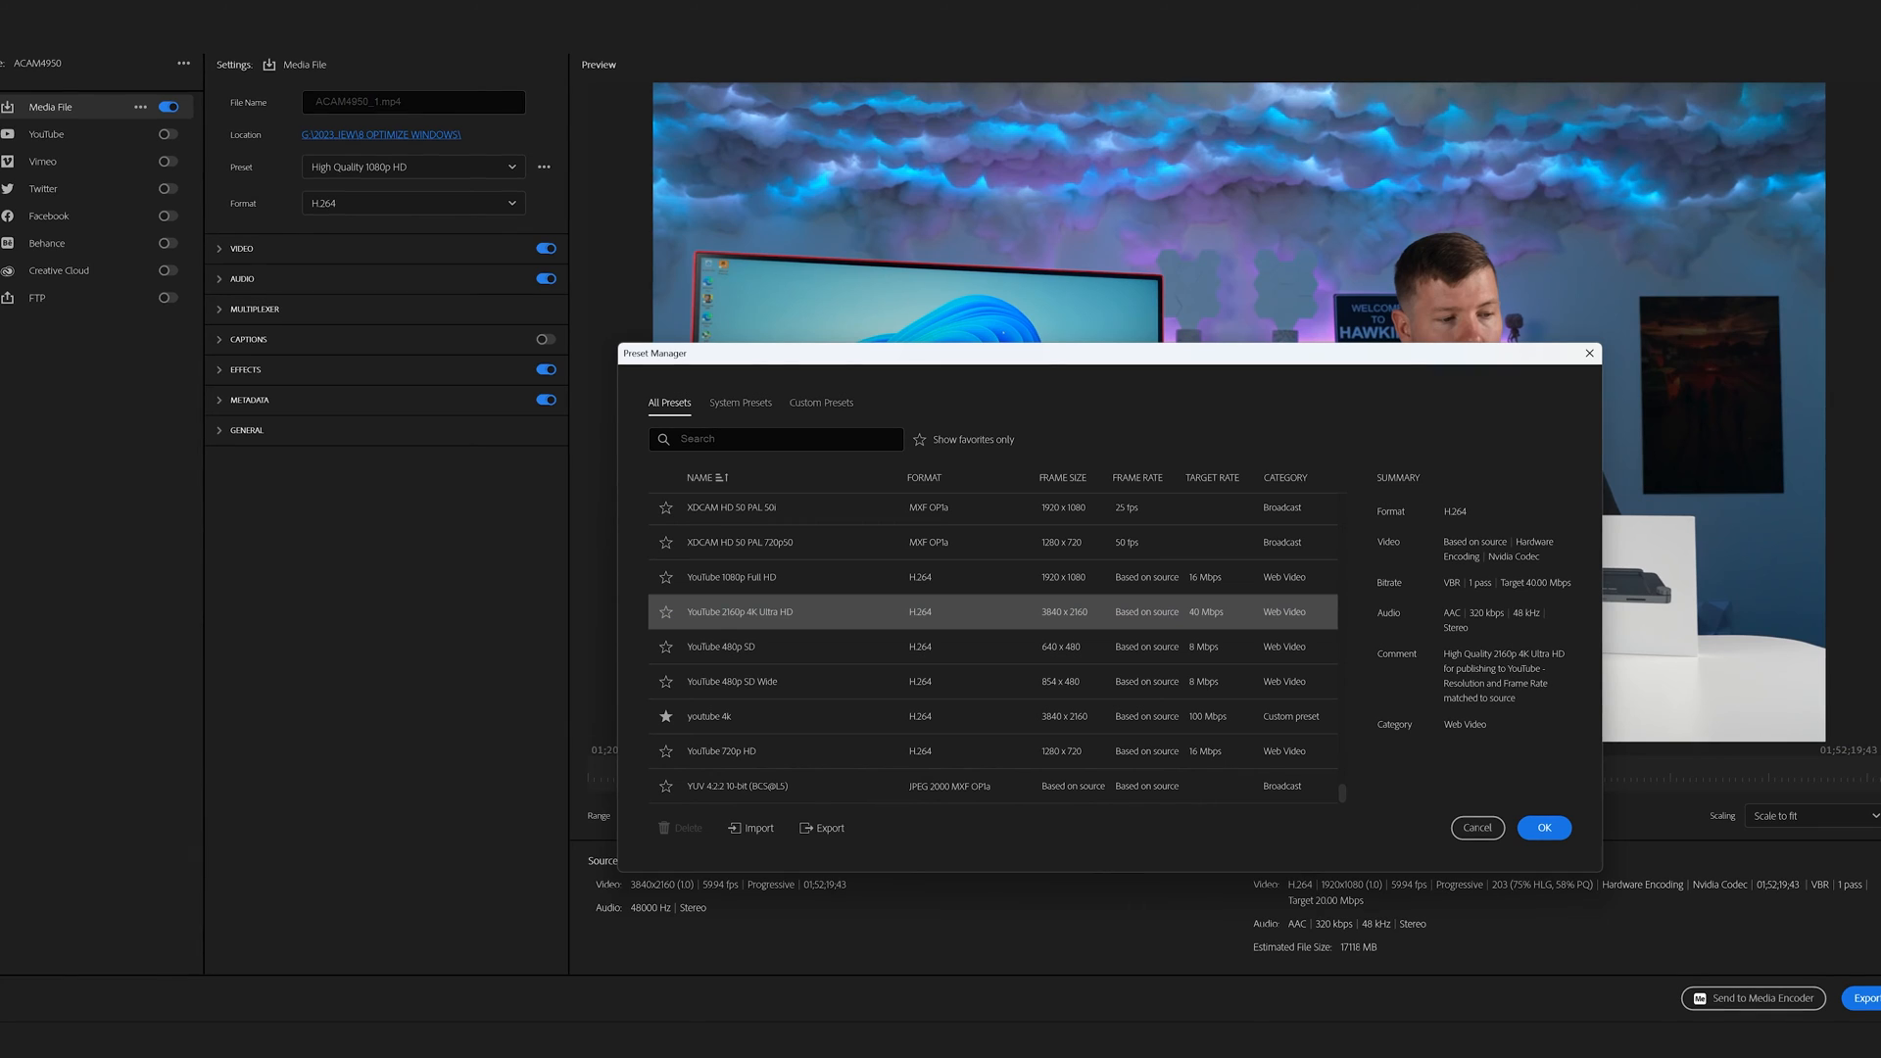
{"action": "left_click", "coordinate": [735, 612]}
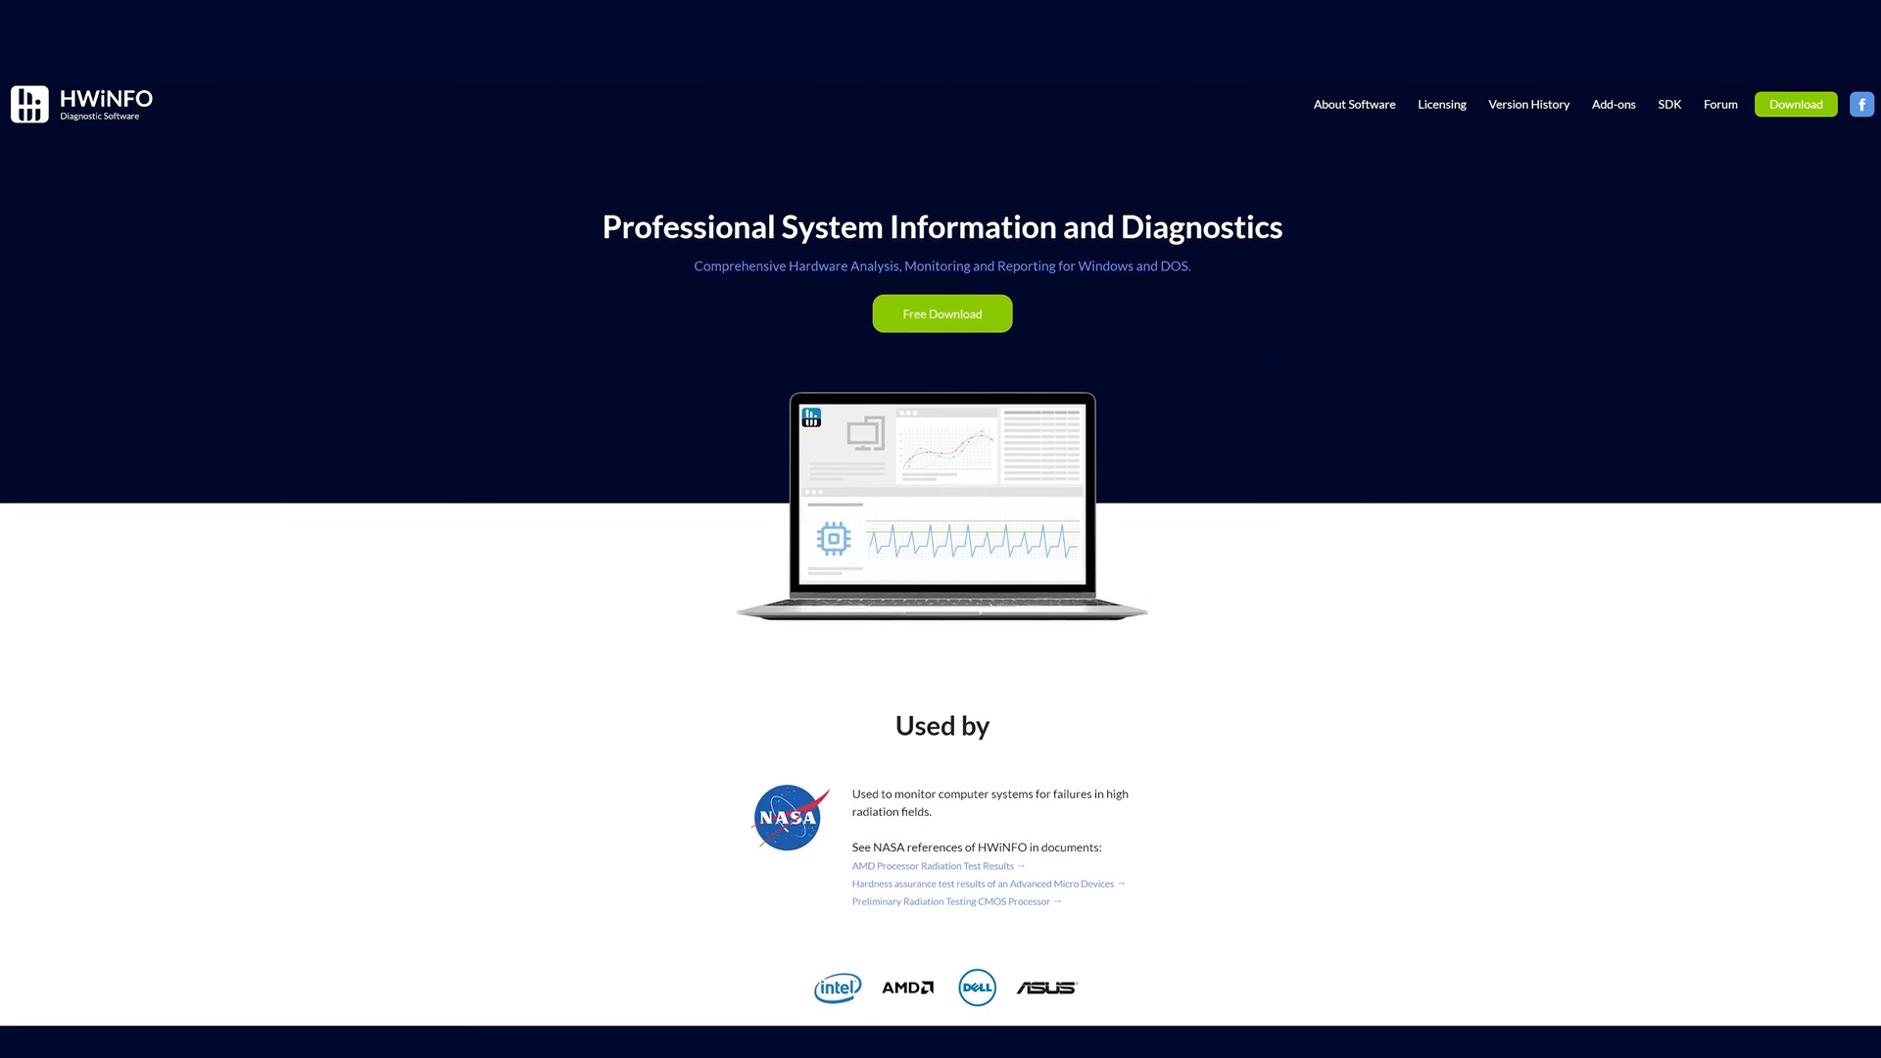
Scroll down the HWiNFO system information and diagnostics homepage.
{"action": "scroll", "scroll_direction": "down", "scroll_amount": 3}
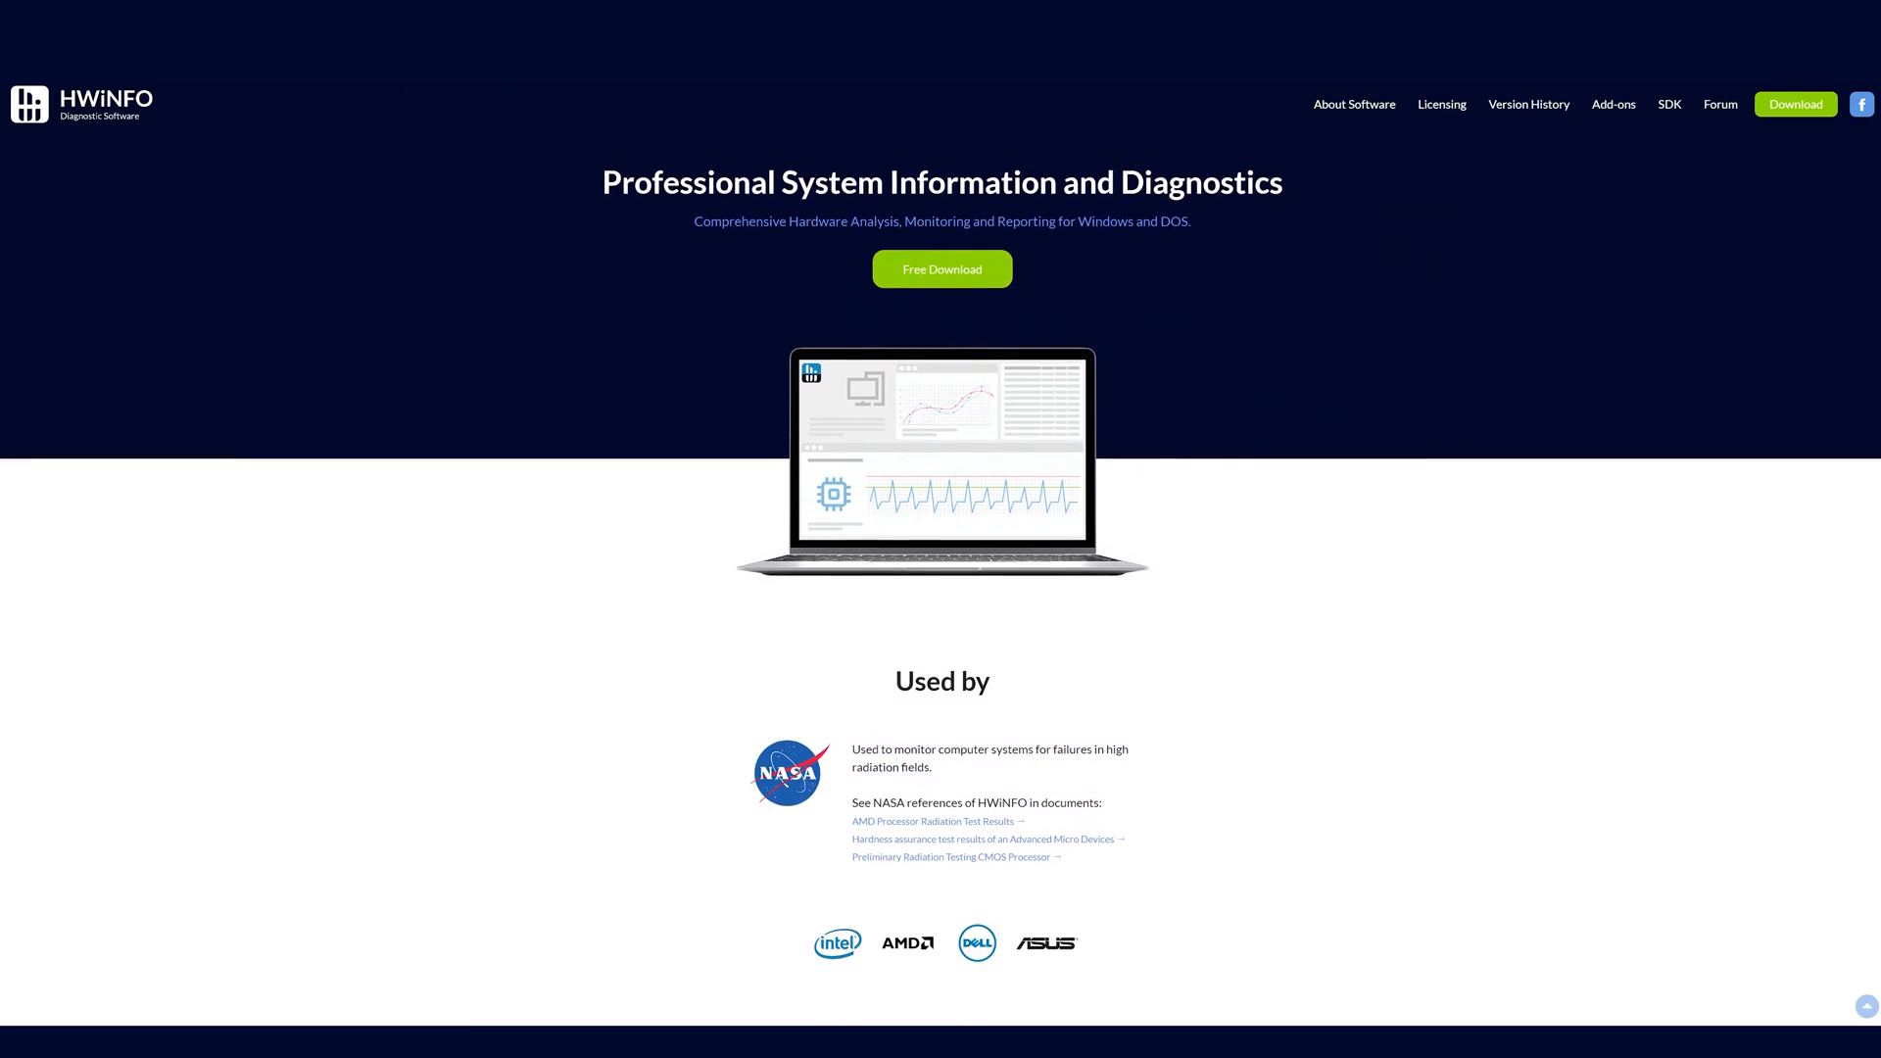
{"action": "scroll", "scroll_direction": "down", "scroll_amount": 3}
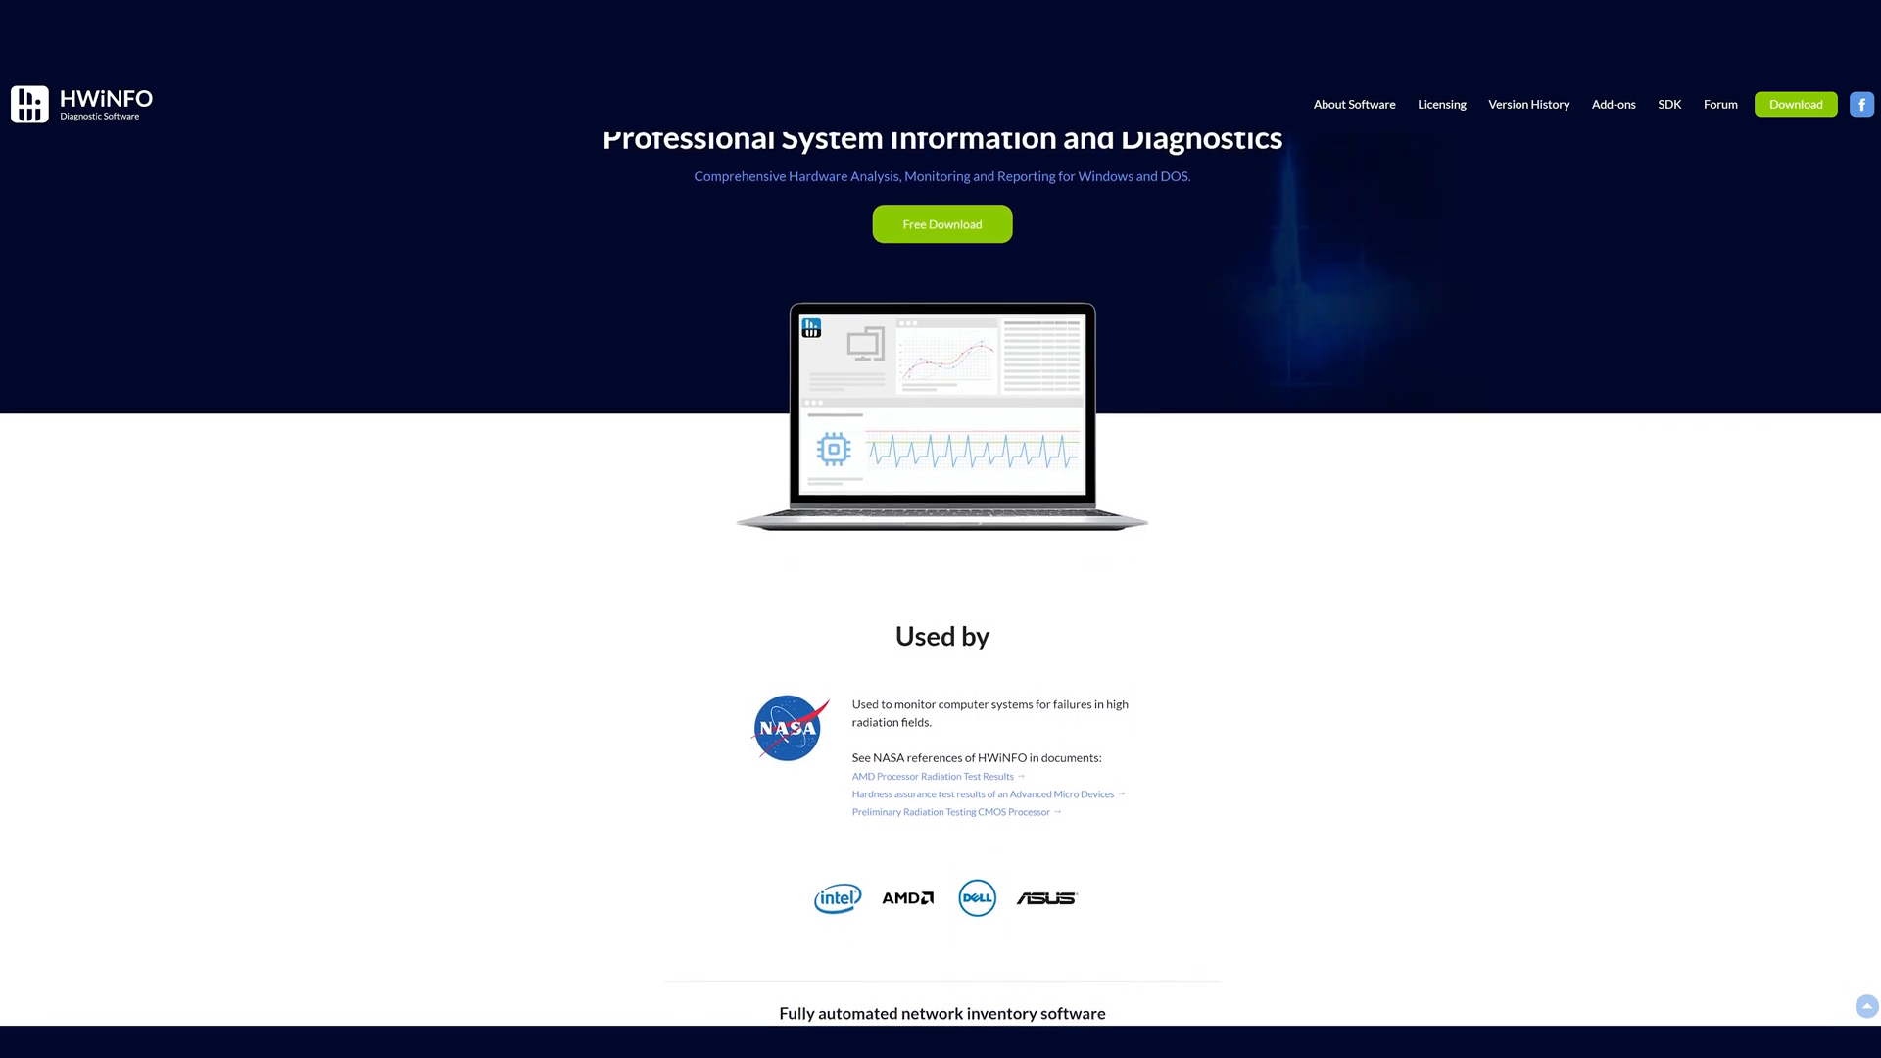
{"action": "scroll", "scroll_direction": "down", "scroll_amount": 3}
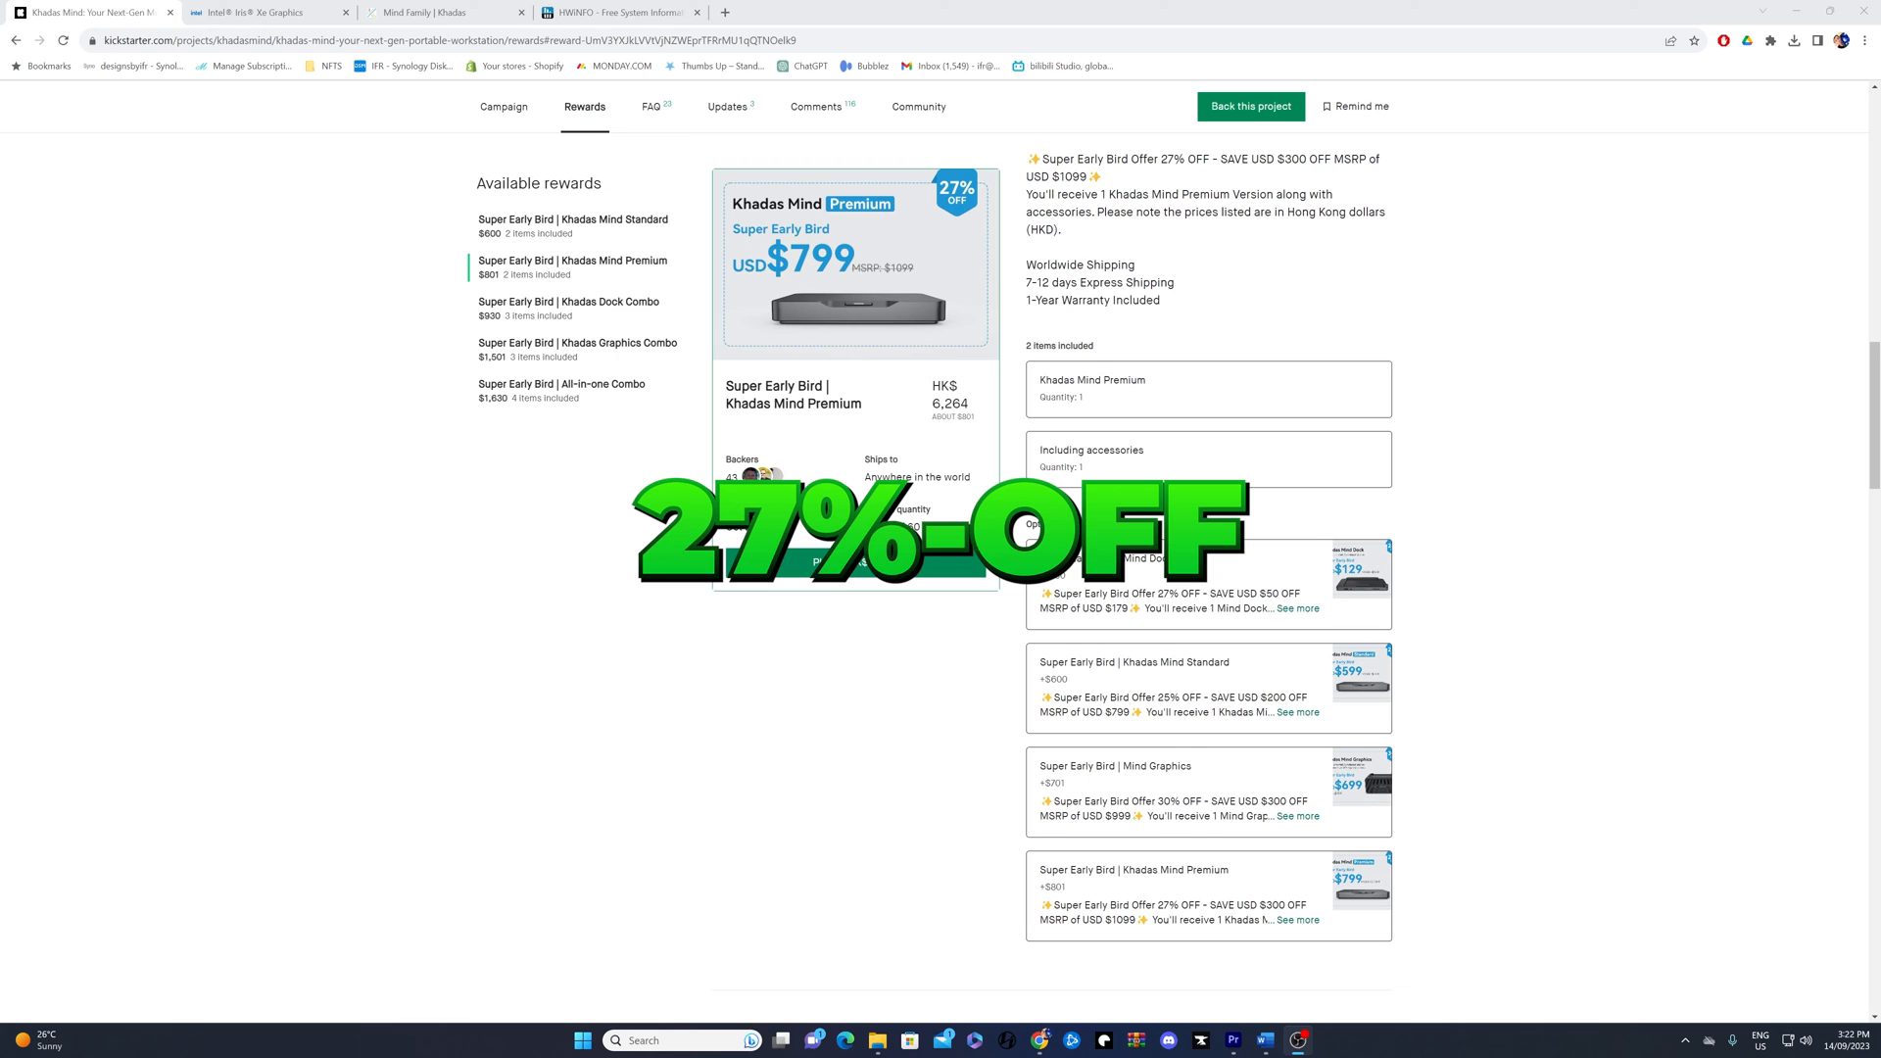
Open the Super Early Bird Khadas Dock Combo reward: Mind Premium plus Mind Dock, USD $928.
{"action": "left_click", "coordinate": [569, 308]}
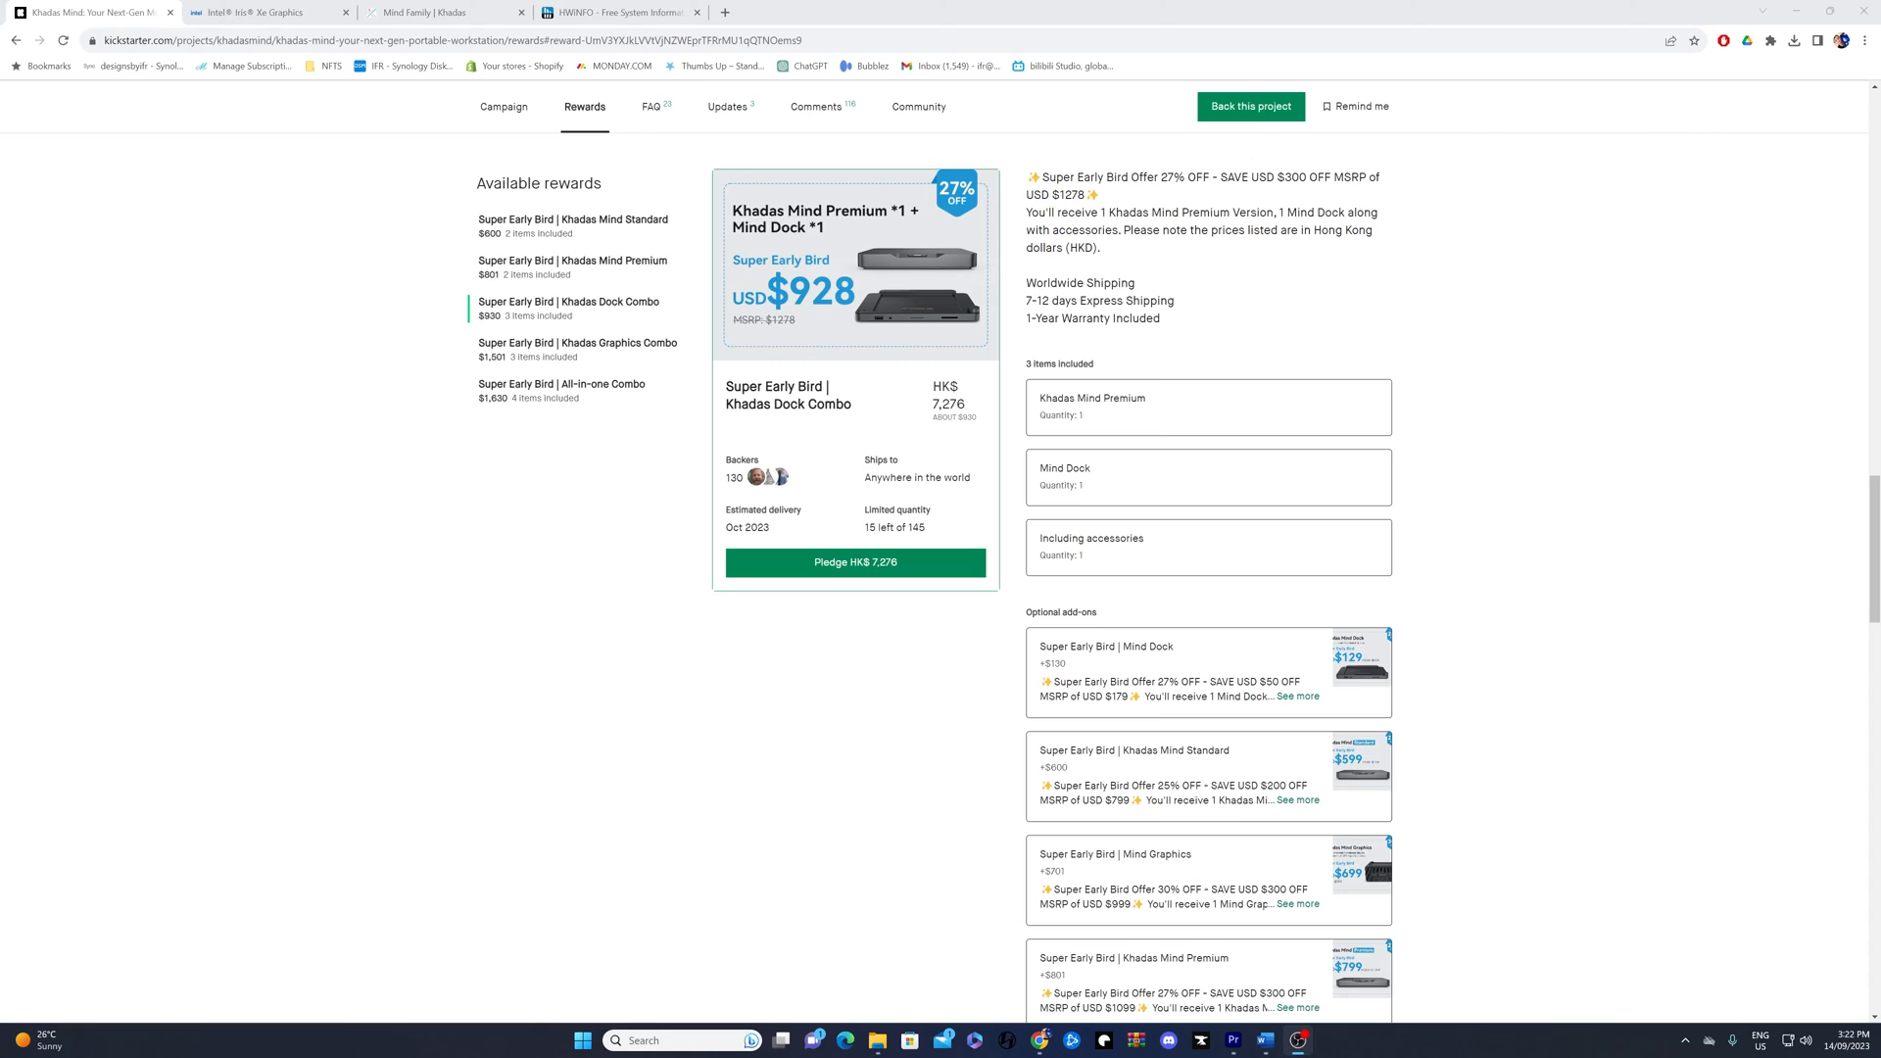